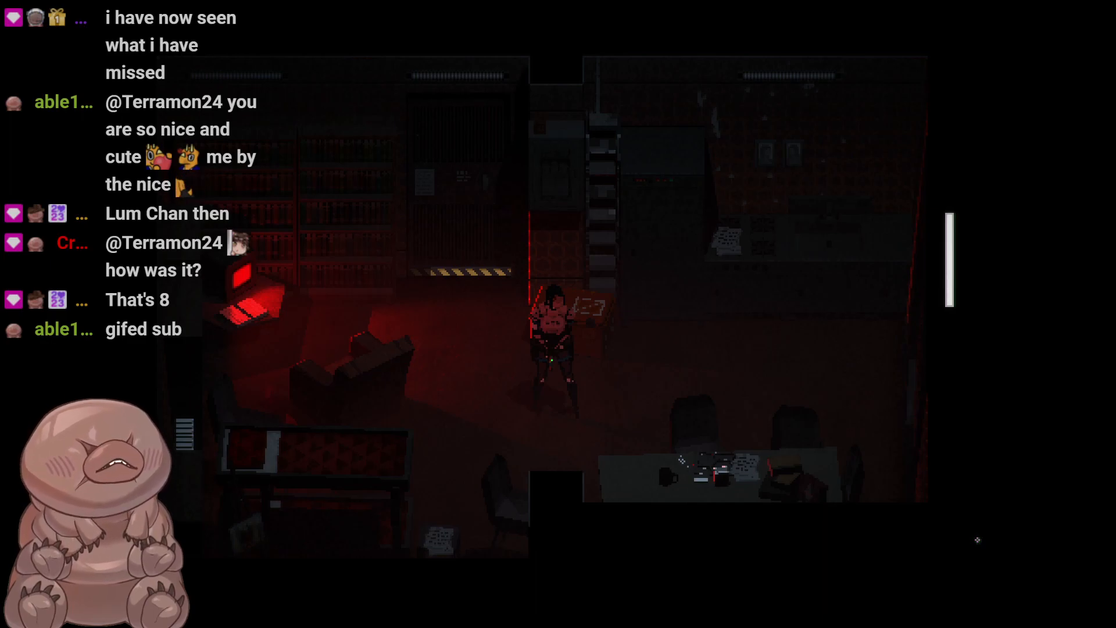
Read through the illness note, the A Red Dream pages and the torn note.
scroll("down", 3)
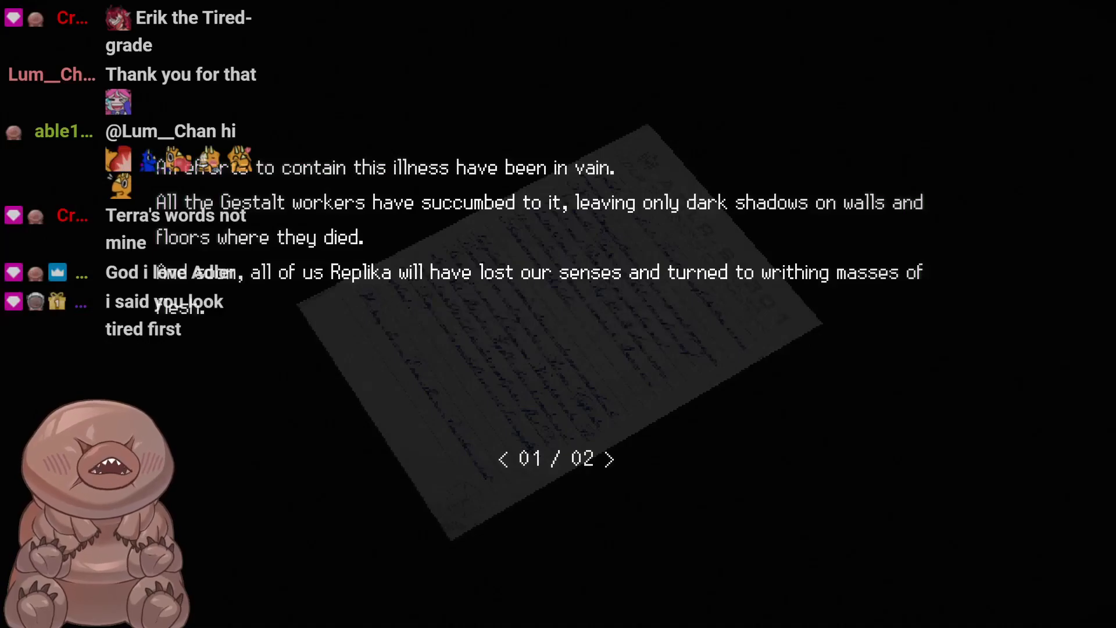
left_click(608, 458)
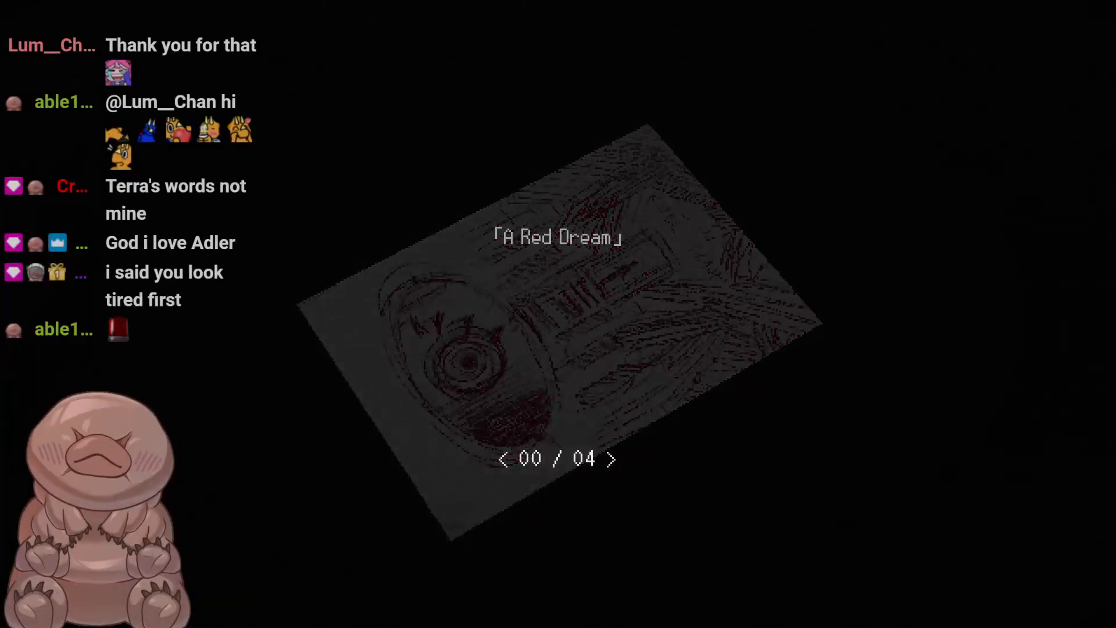
left_click(612, 458)
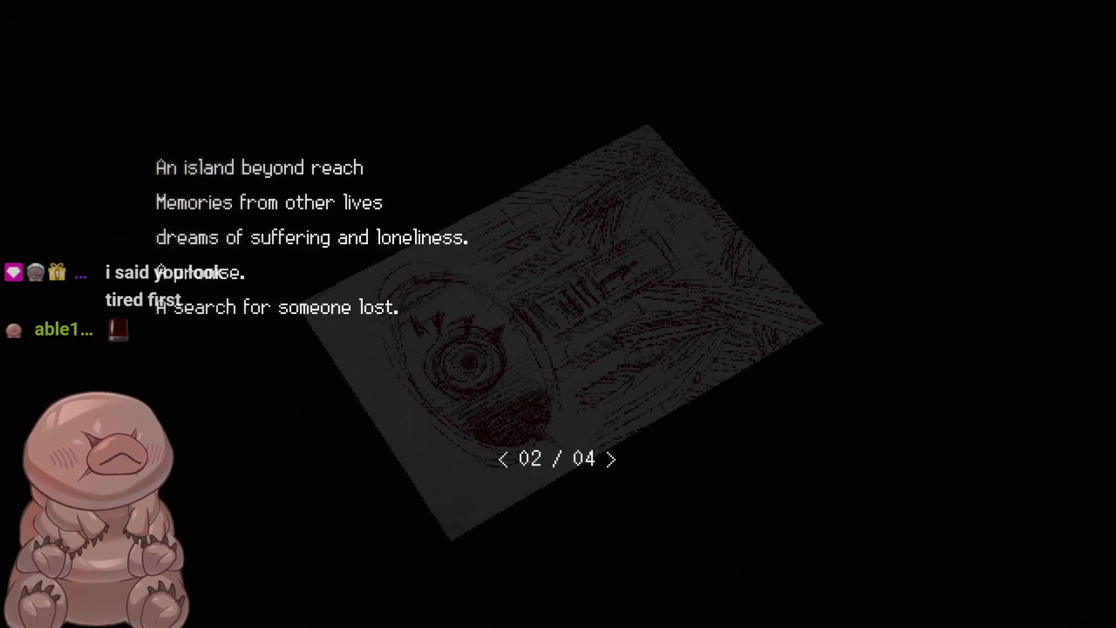
left_click(610, 459)
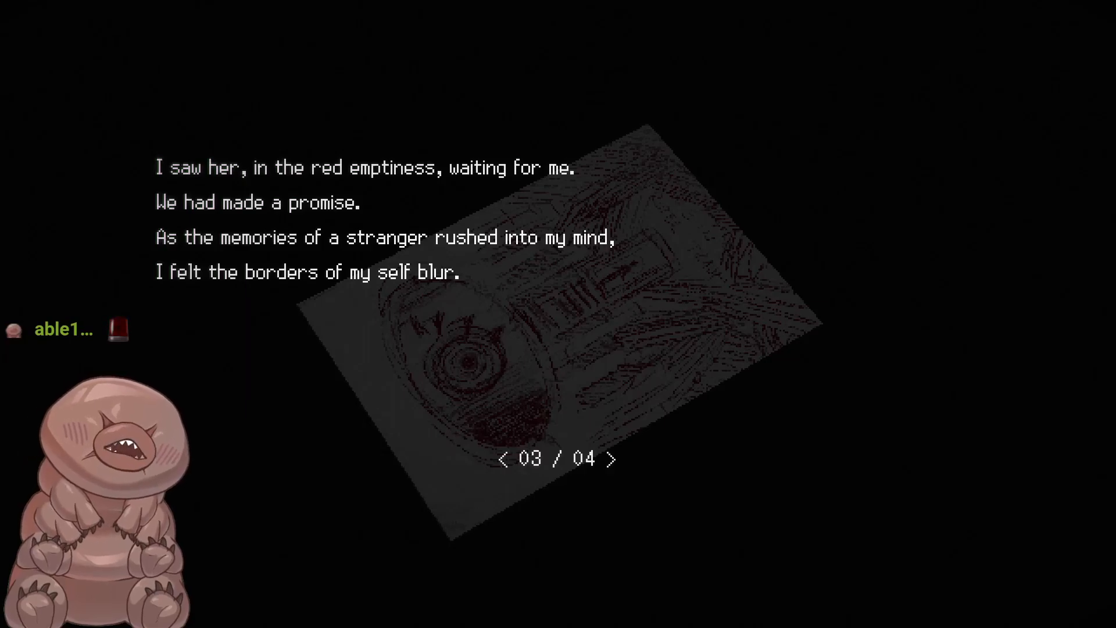
left_click(610, 458)
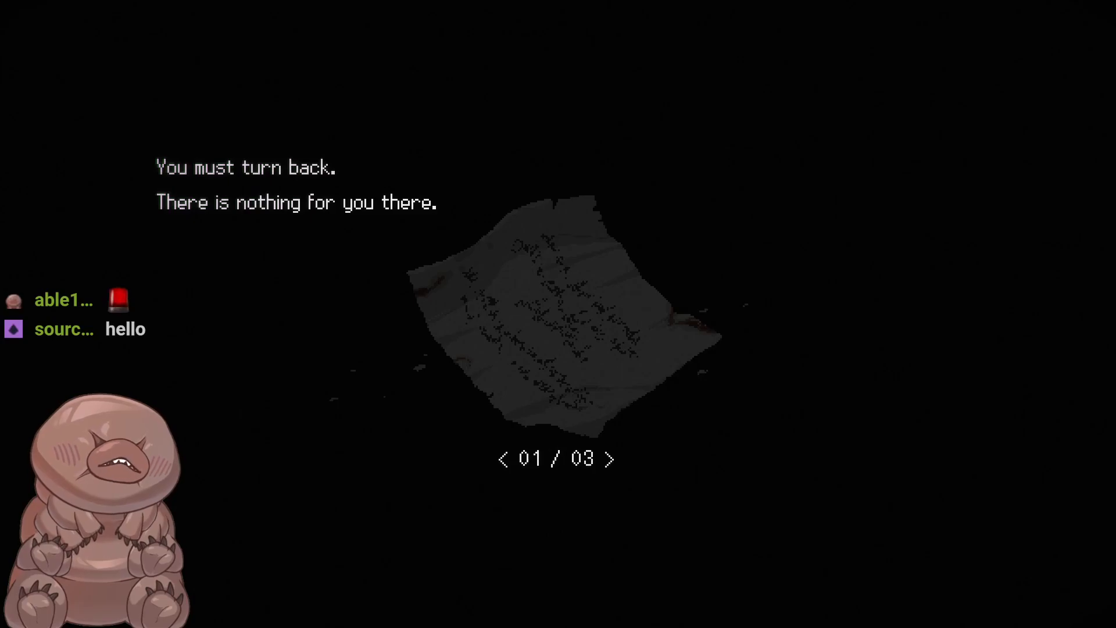
left_click(610, 458)
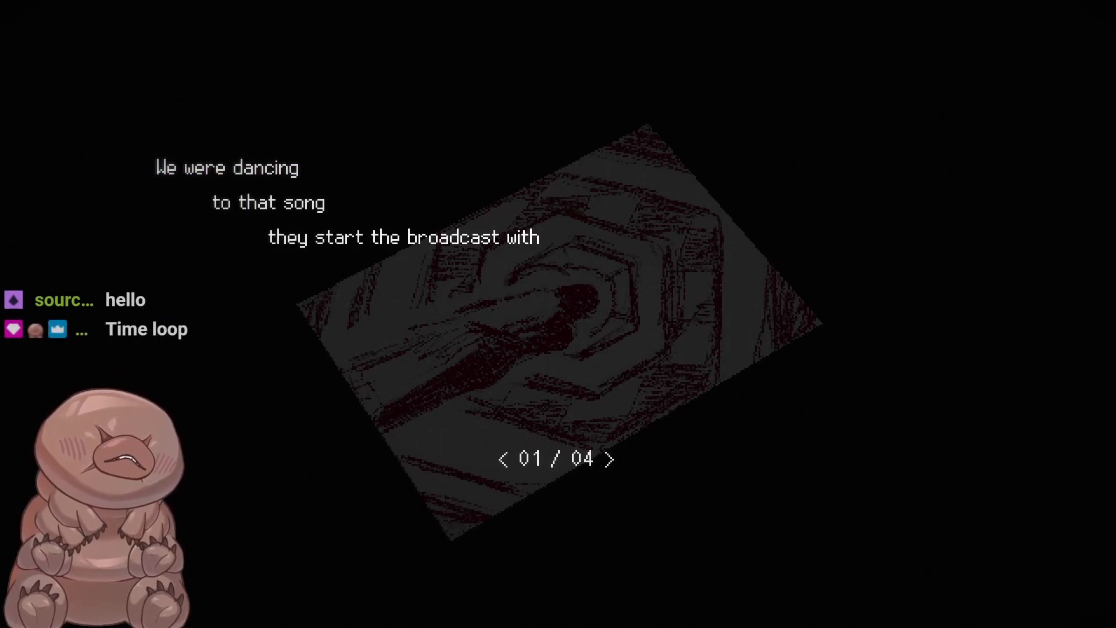
left_click(611, 458)
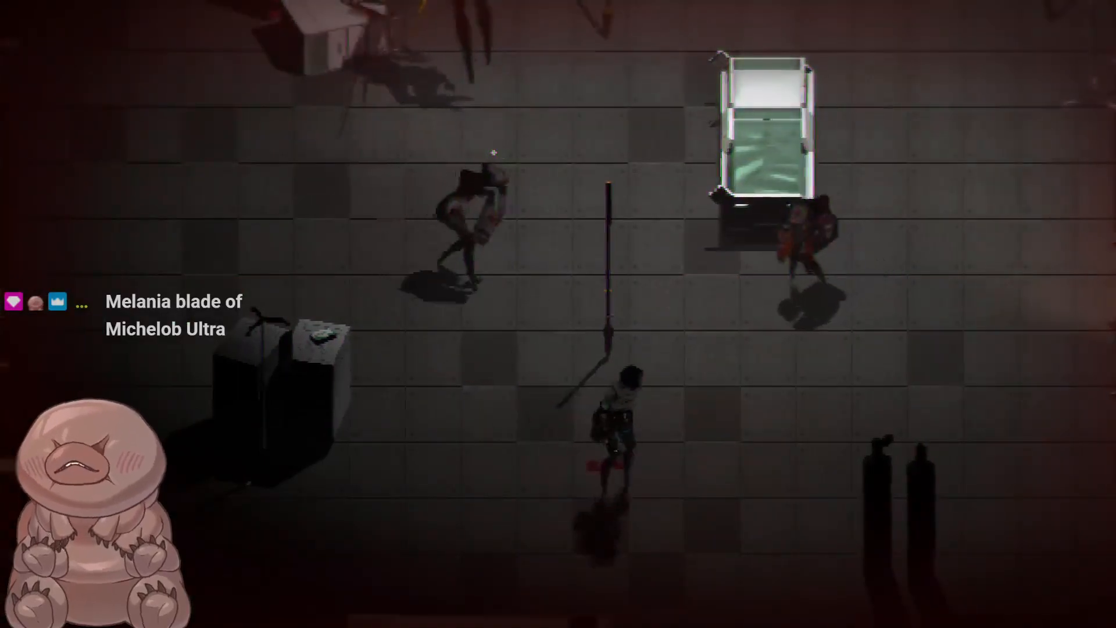
Use the Tab menu, entering 'Pic', and confirm a selection.
key("tab")
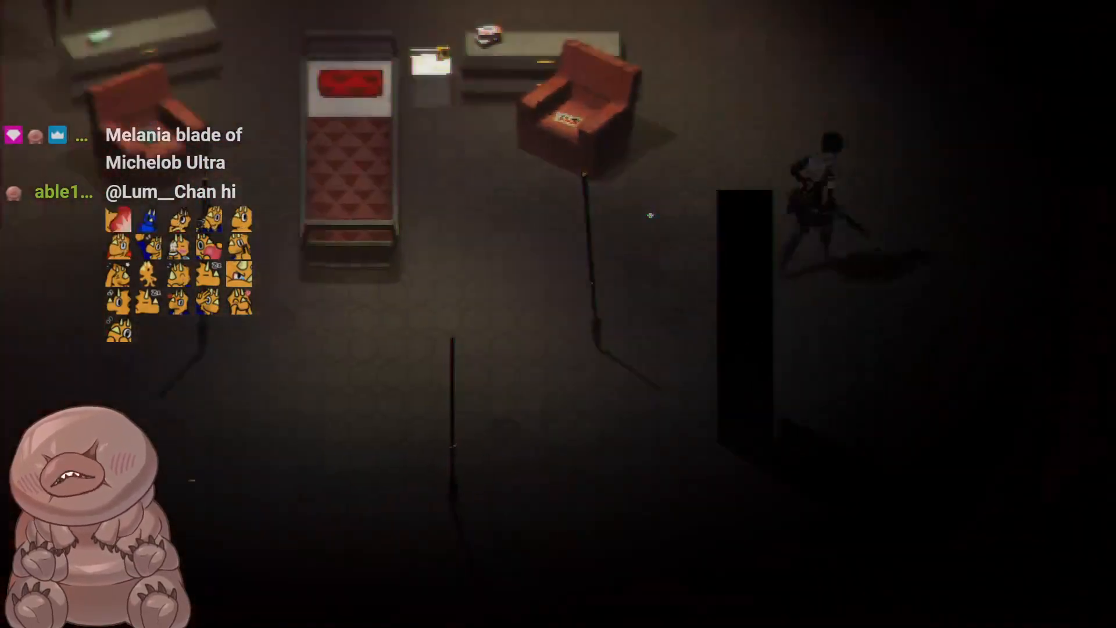
type("P")
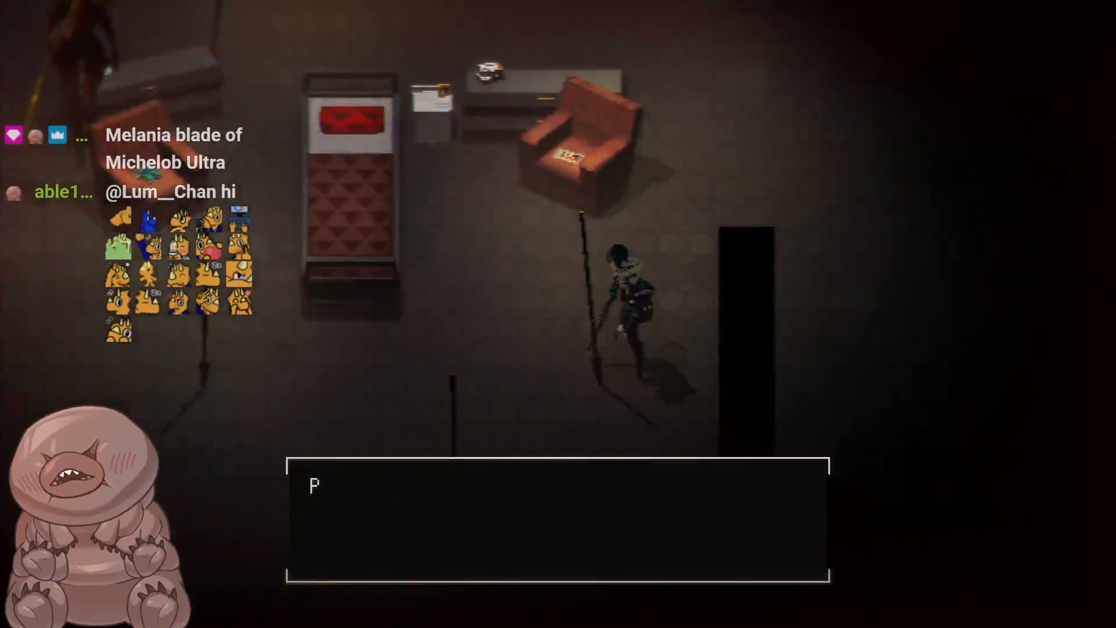
type("ick up Repair Patch (2)?")
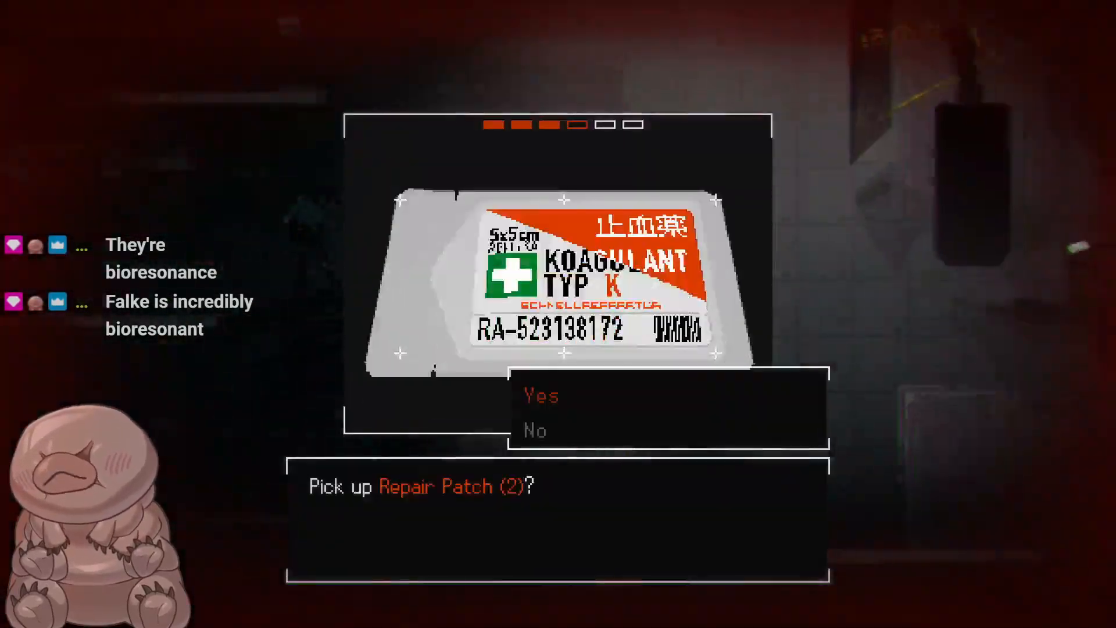
left_click(540, 396)
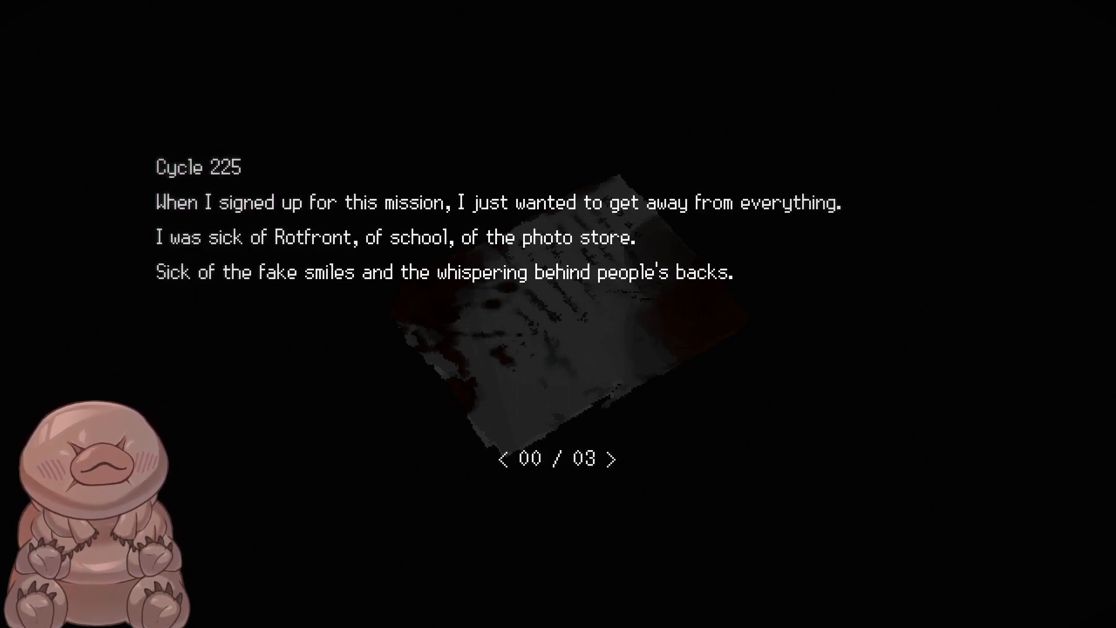
Finish the note and read all pages of the Penrose Briefing transmission.
left_click(611, 458)
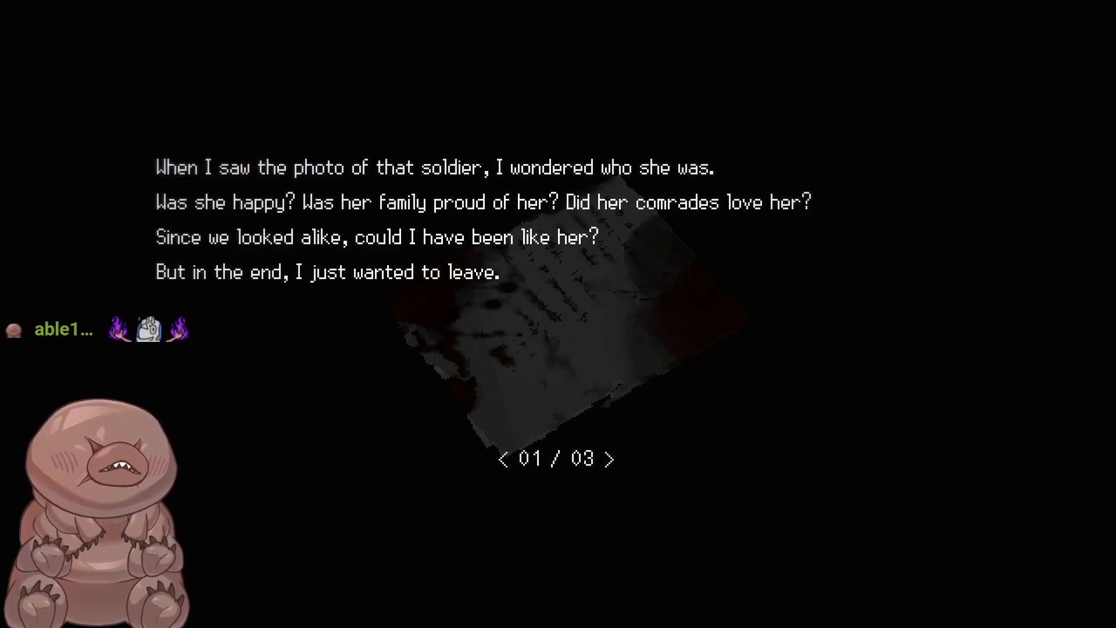
left_click(611, 458)
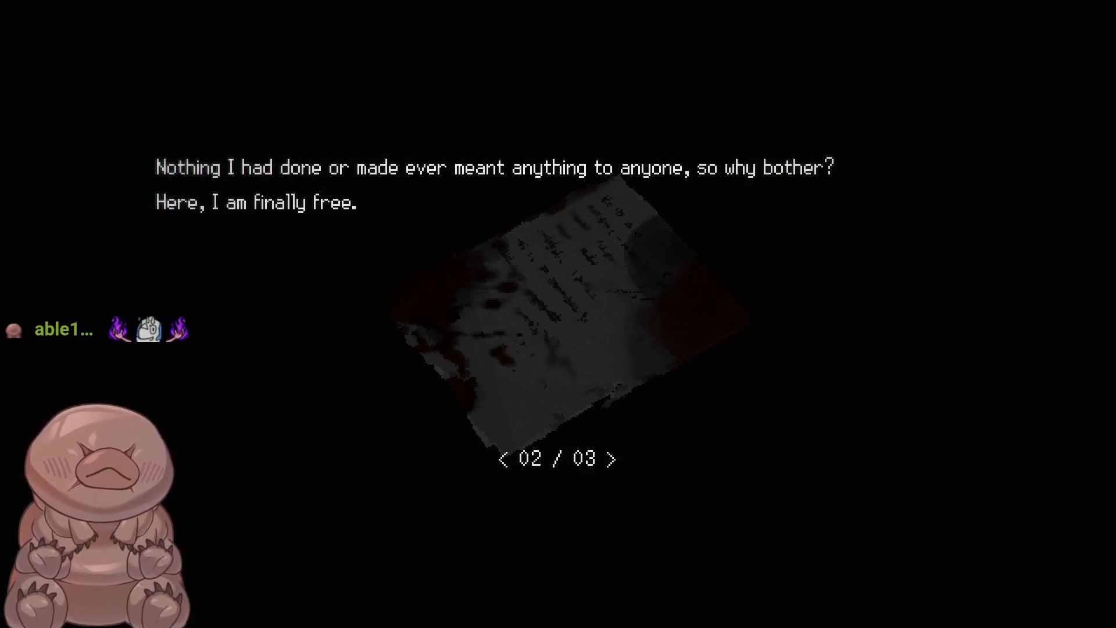
left_click(613, 458)
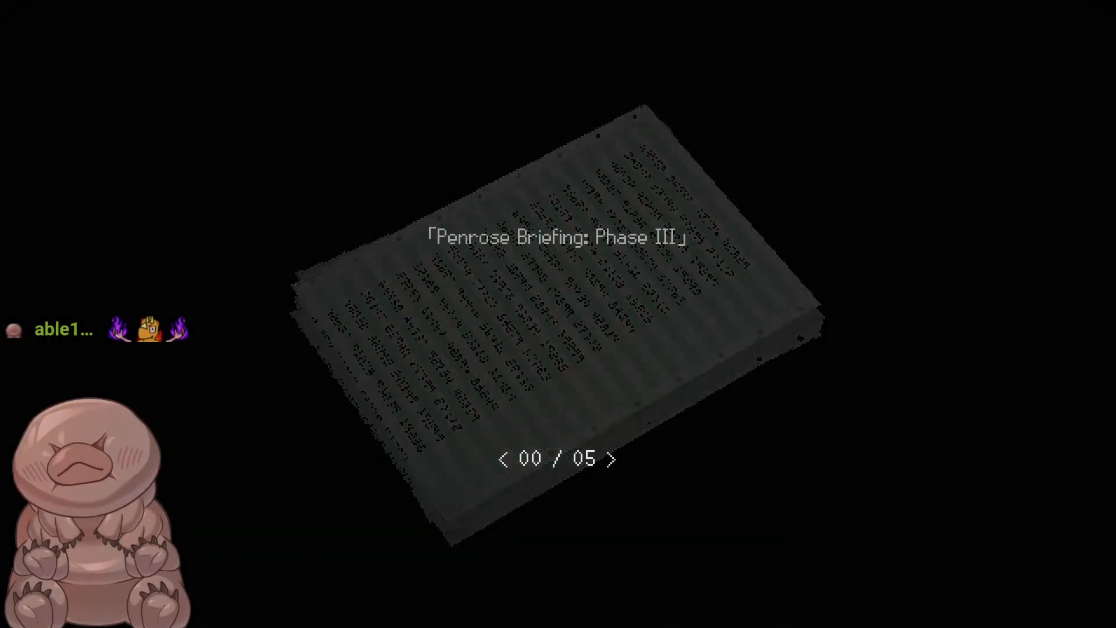
left_click(608, 458)
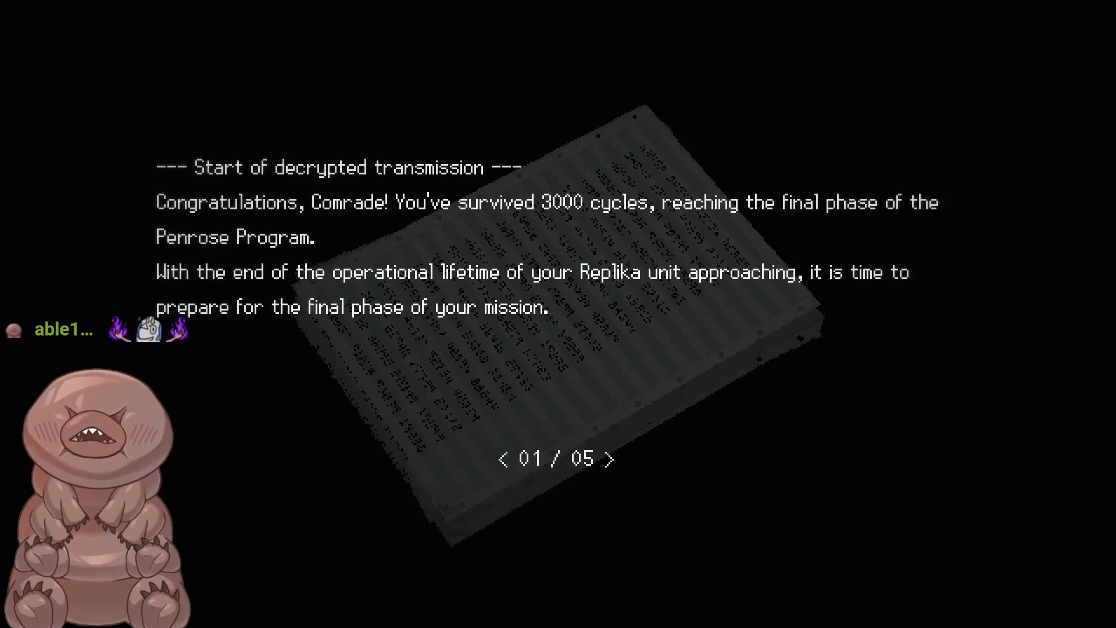
left_click(610, 458)
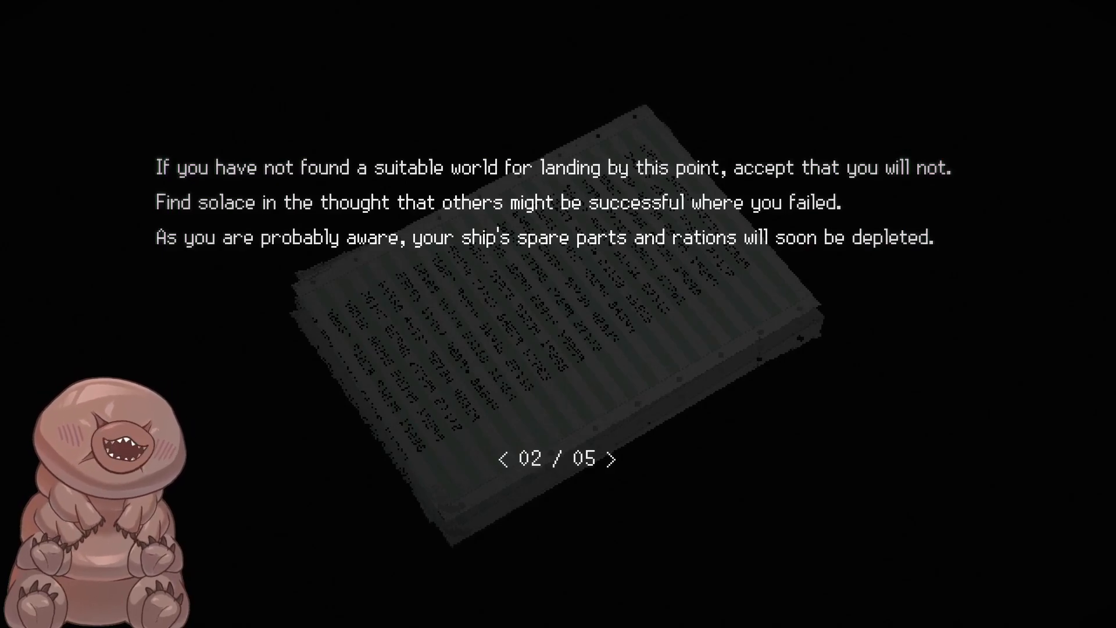
left_click(610, 458)
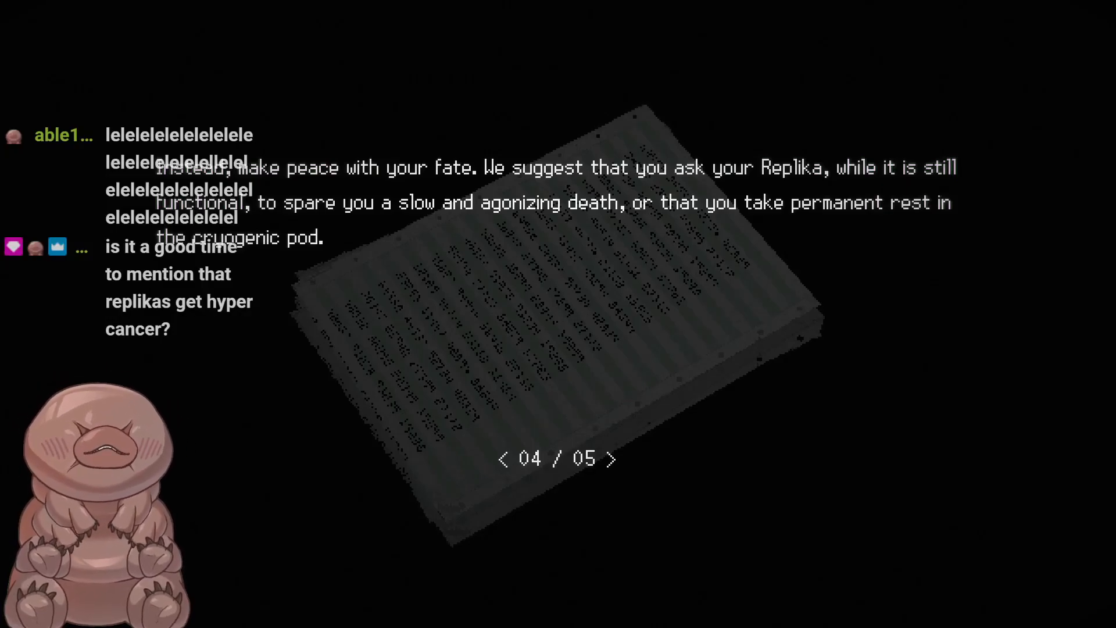
left_click(610, 458)
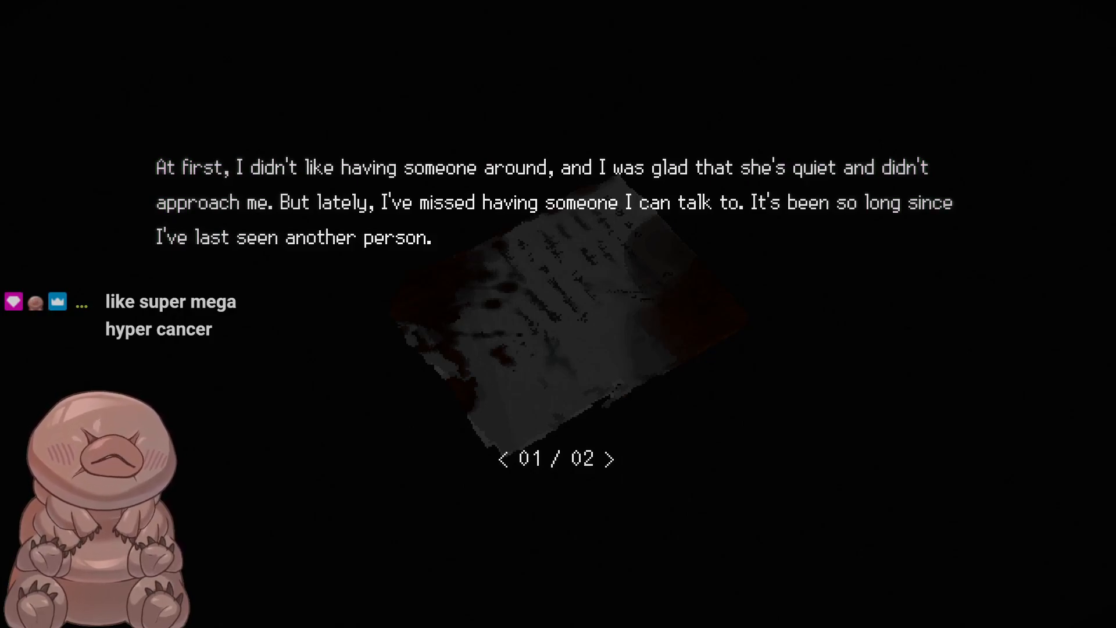
left_click(611, 458)
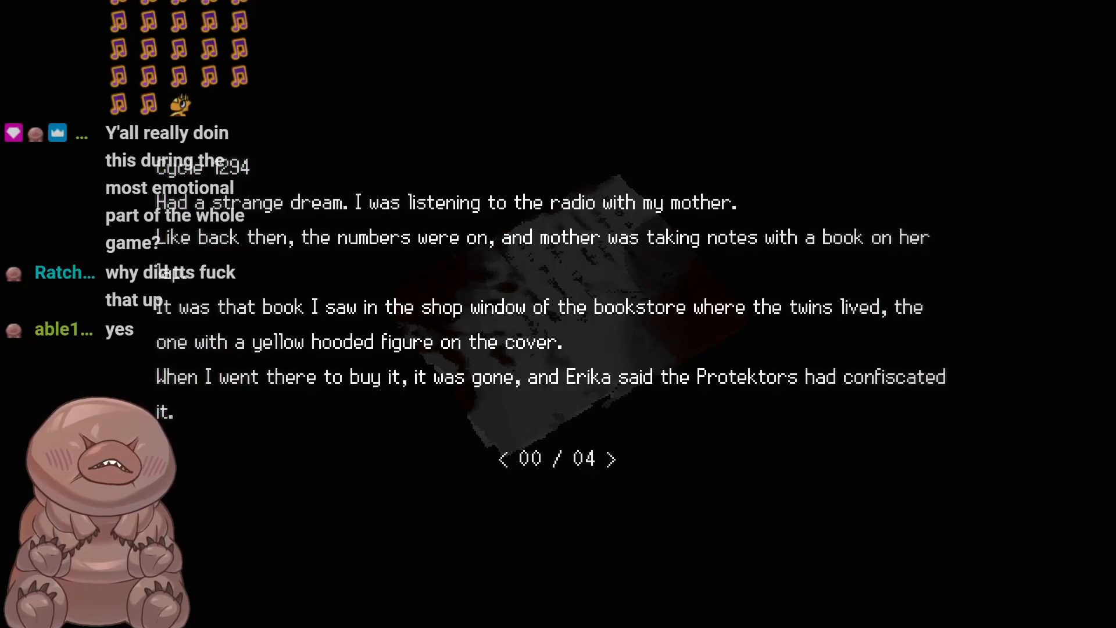
Page through the diary entries.
left_click(610, 458)
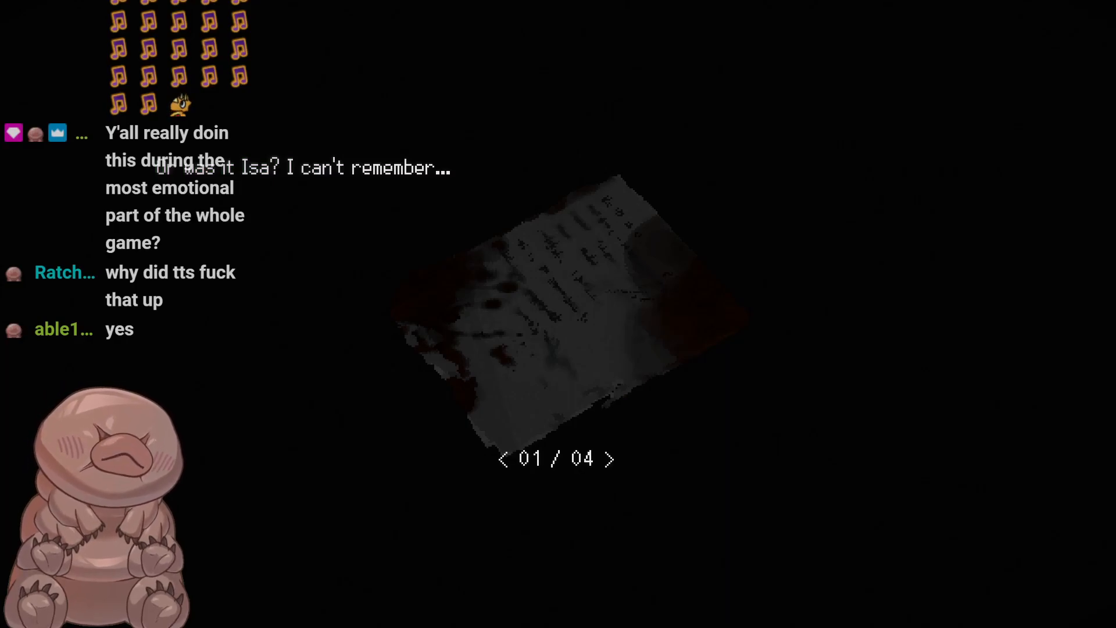
left_click(610, 459)
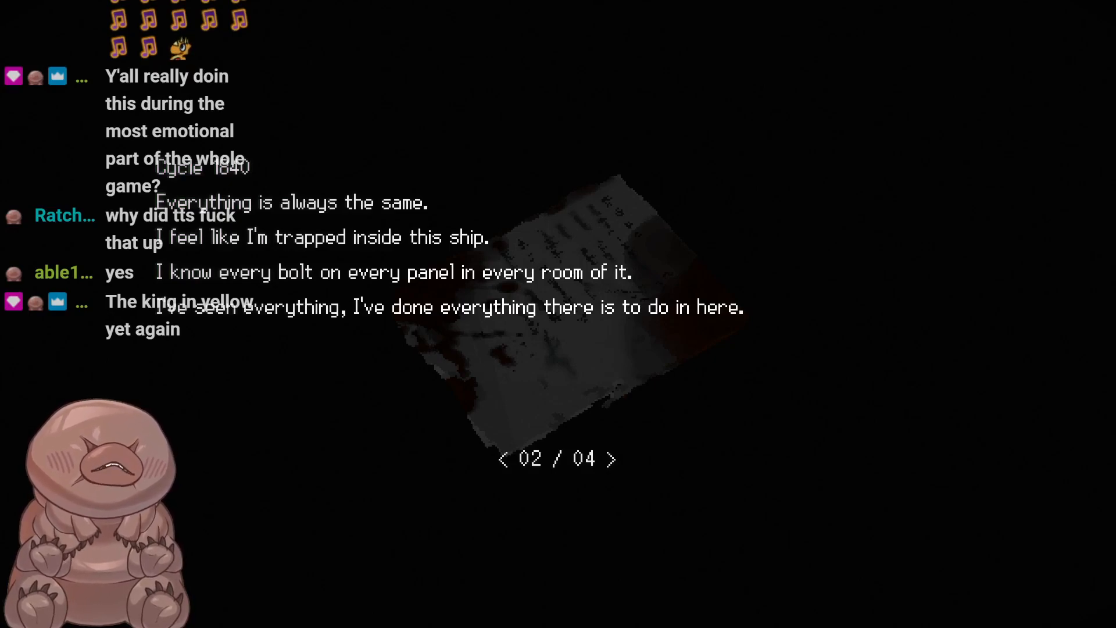
left_click(616, 458)
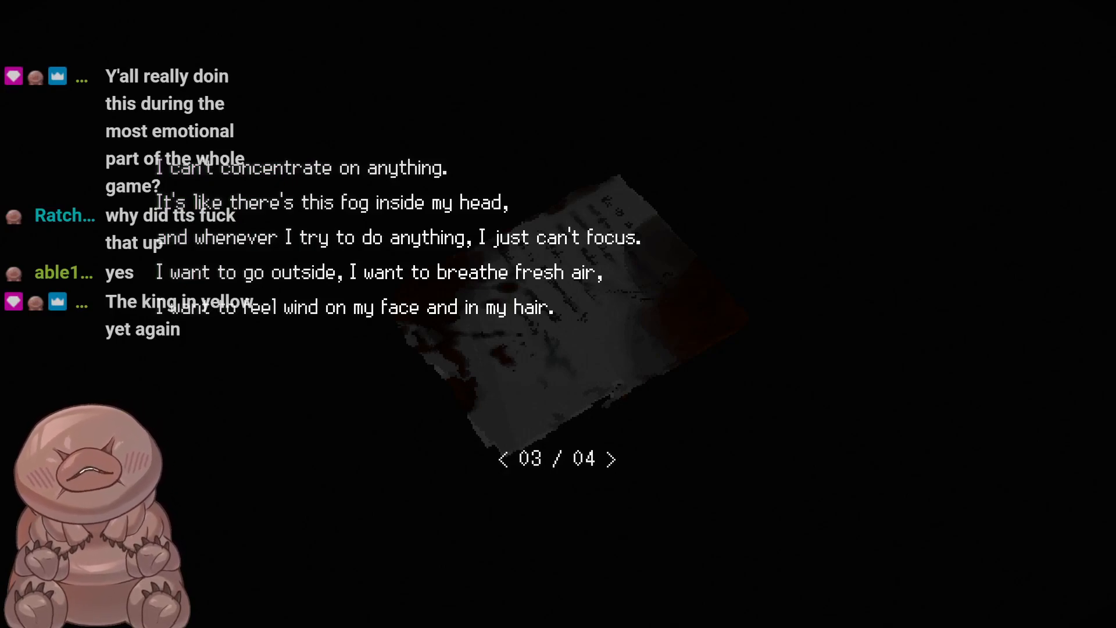
left_click(616, 458)
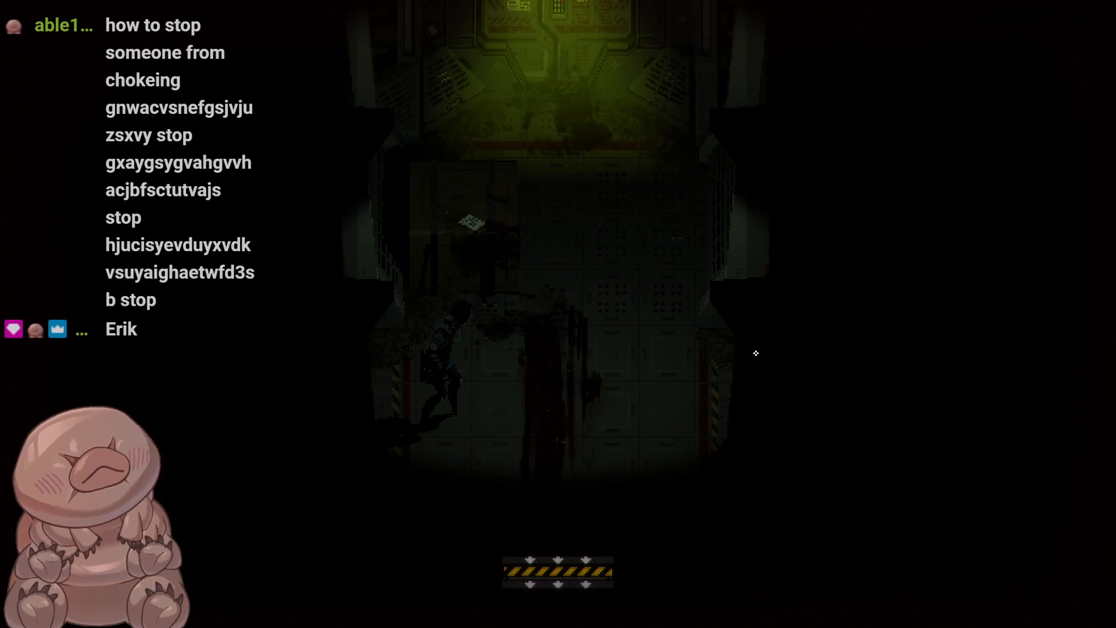
Finish the diary note and dismiss the PROMISE results summary to reach the title screen.
scroll("up", 3)
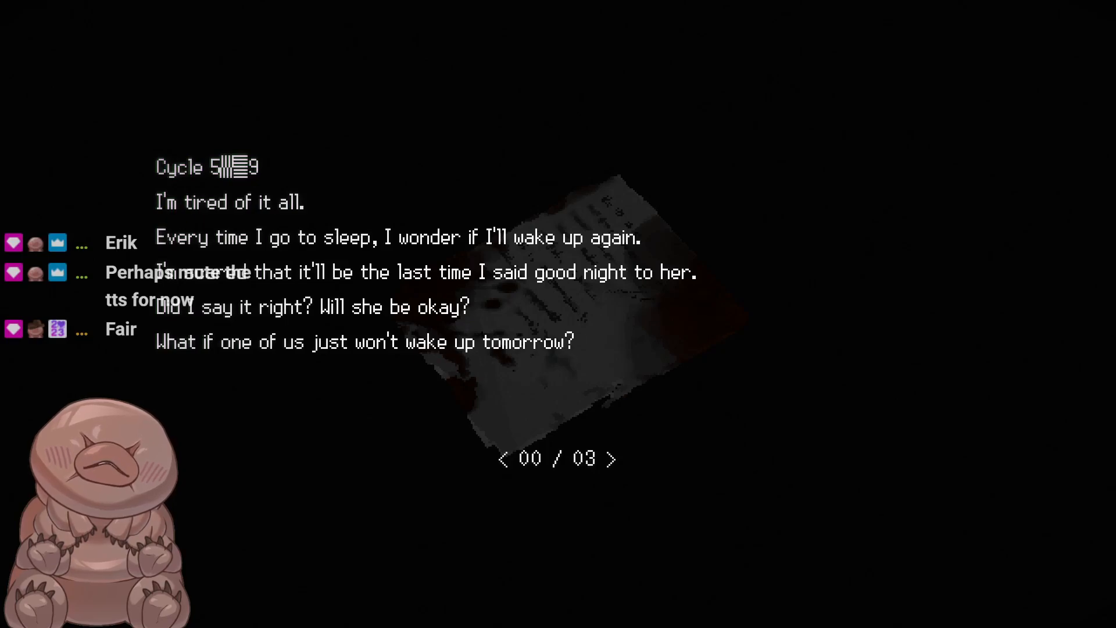
left_click(611, 458)
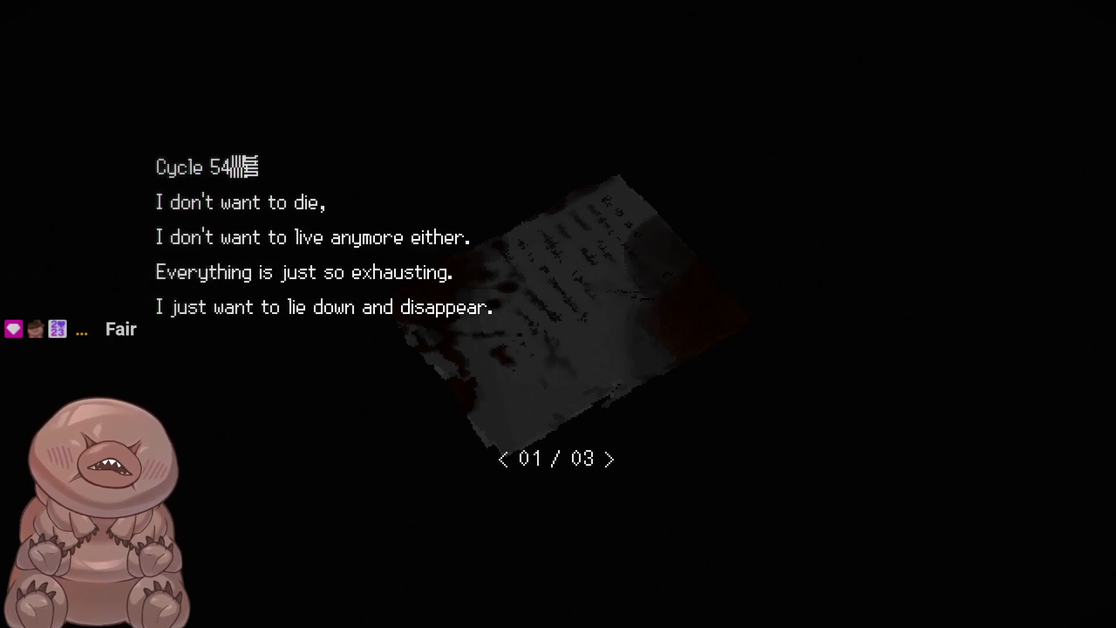
left_click(610, 458)
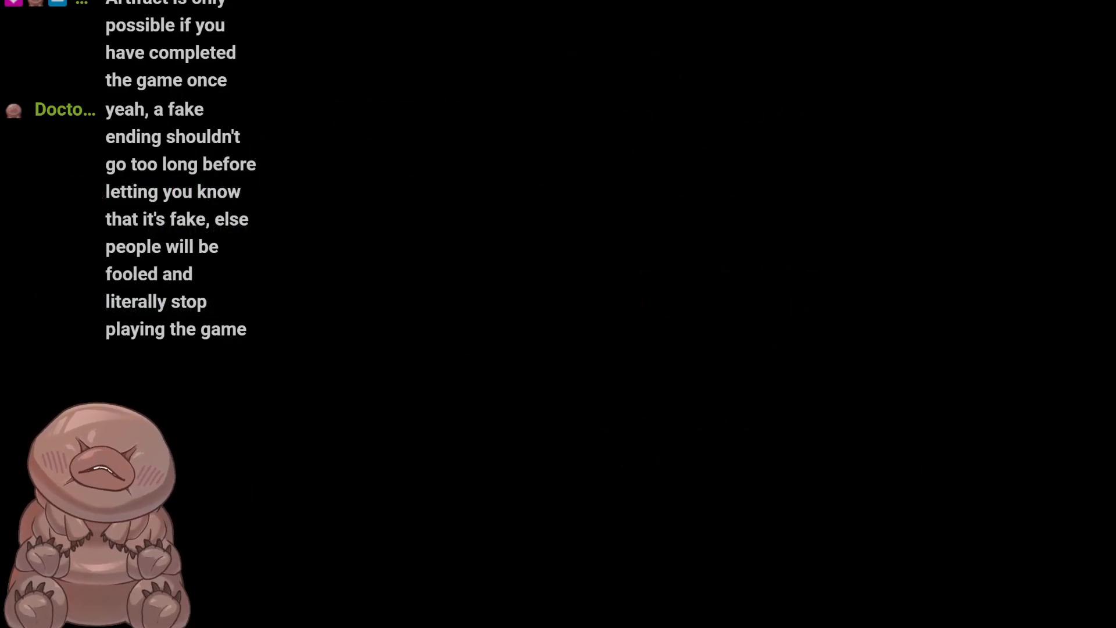
scroll("down", 3)
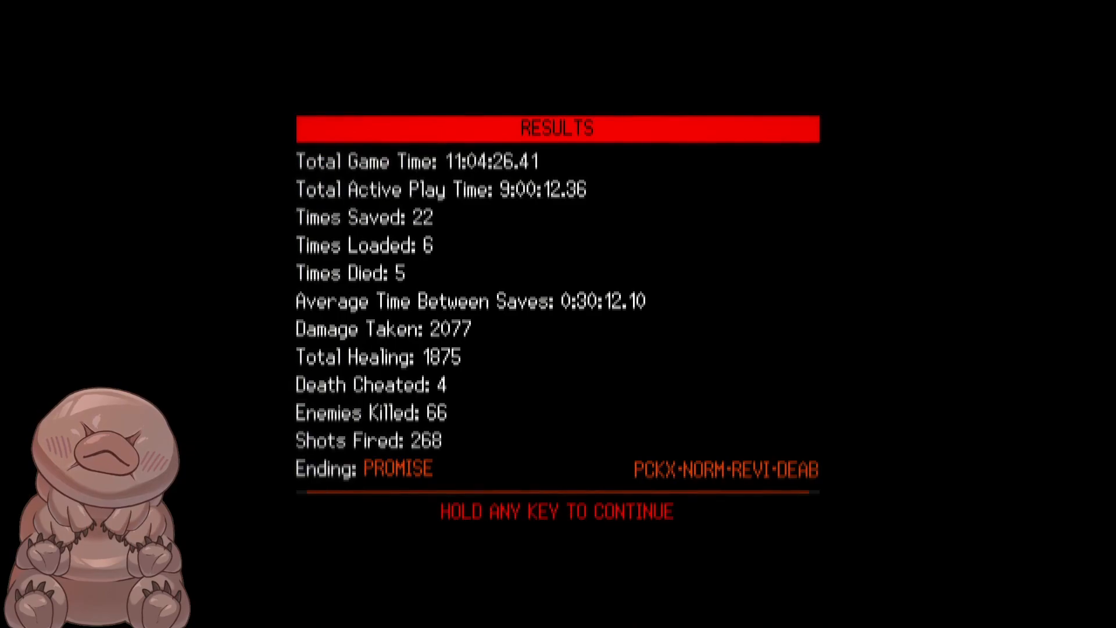
key("enter")
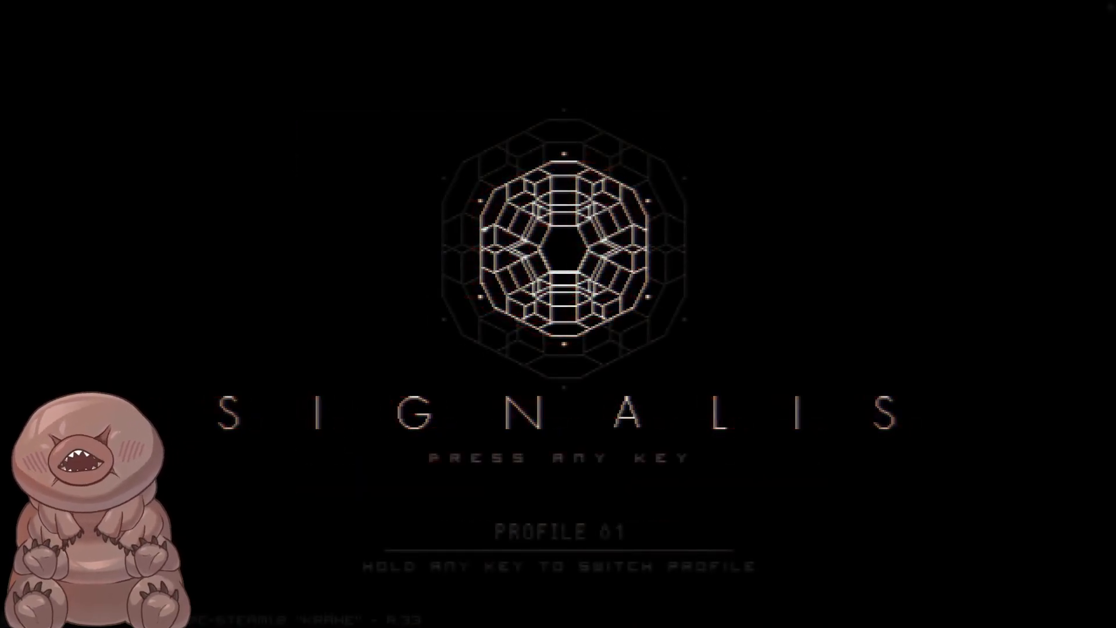